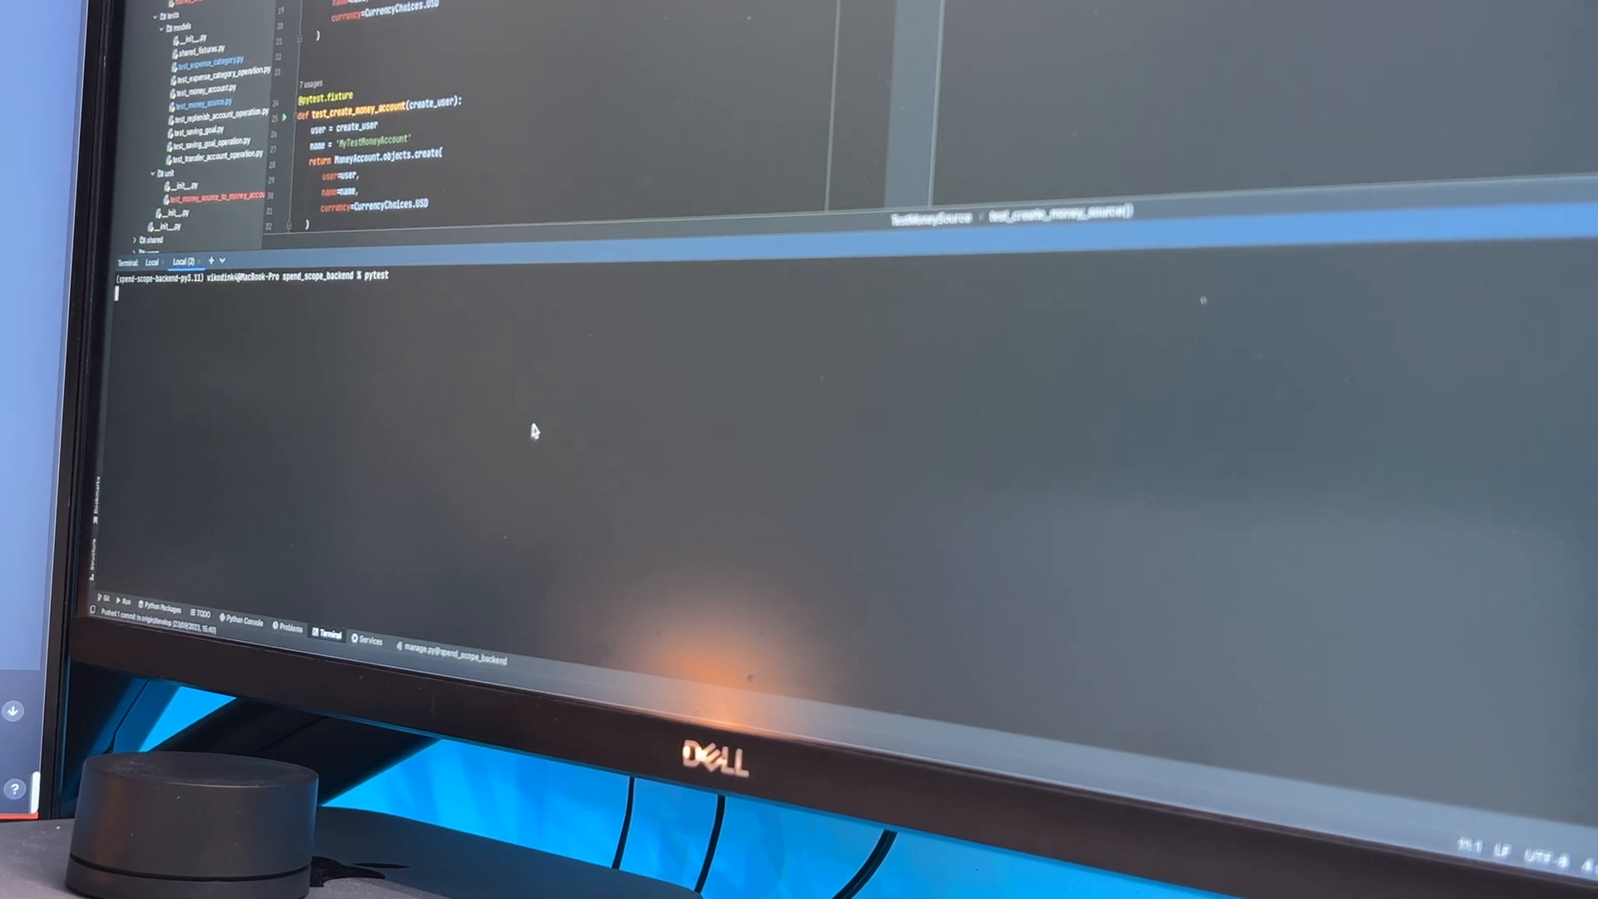
# Step: Run the pytest suite for the spend_scope_backend project from the terminal
pyautogui.press('Return')
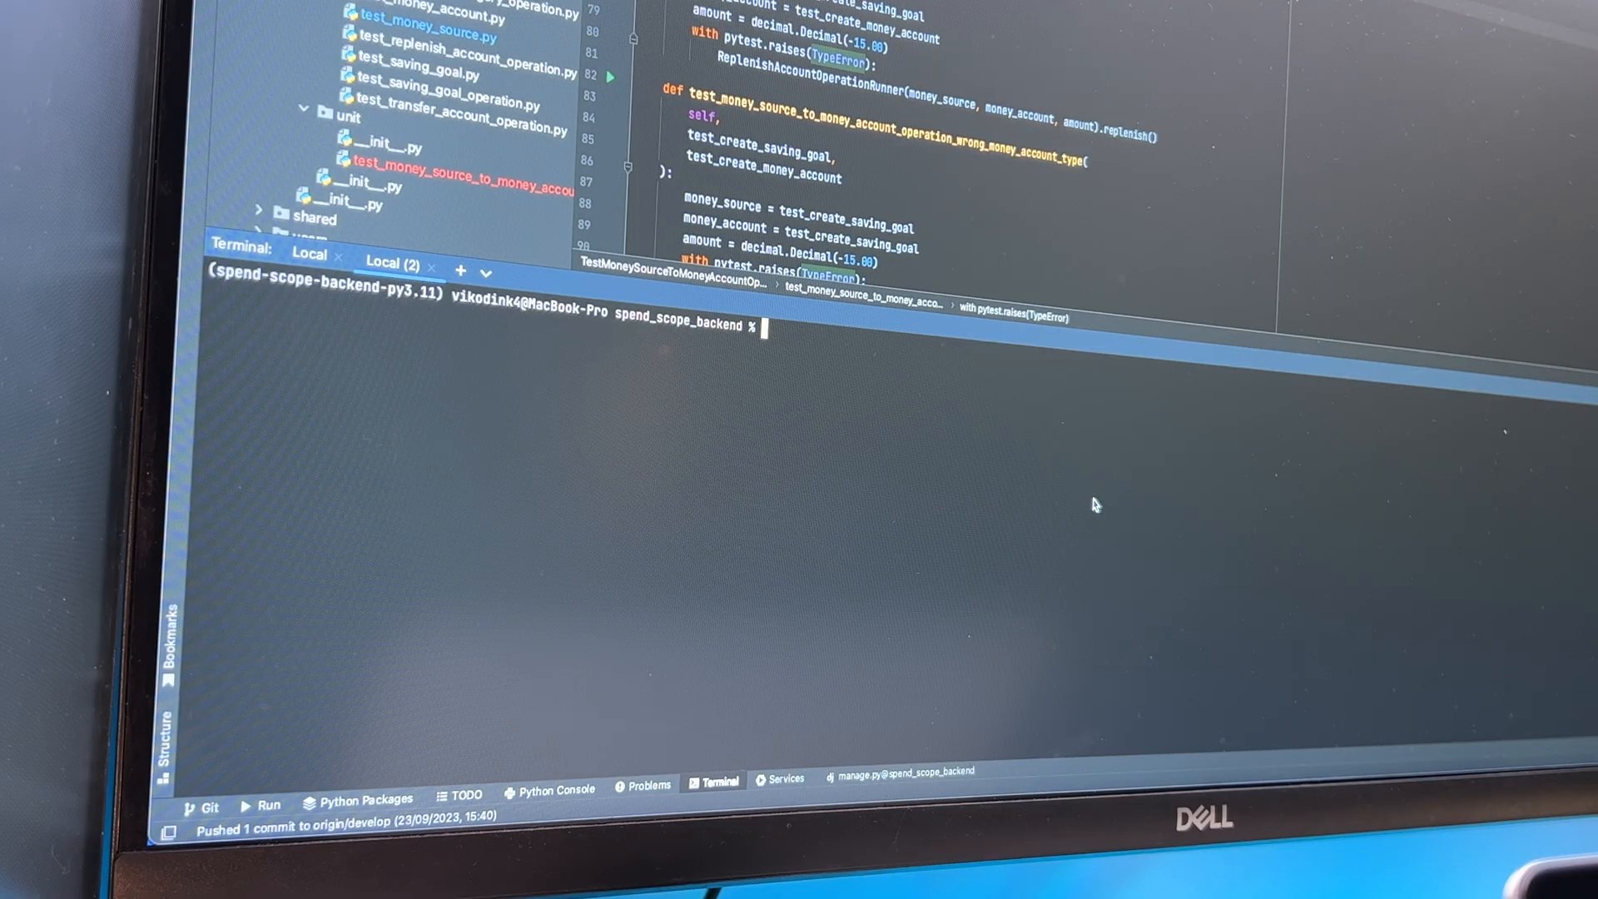
# Step: Run pytest again so it collects 27 items and reports the test errors
pyautogui.write('pytest')
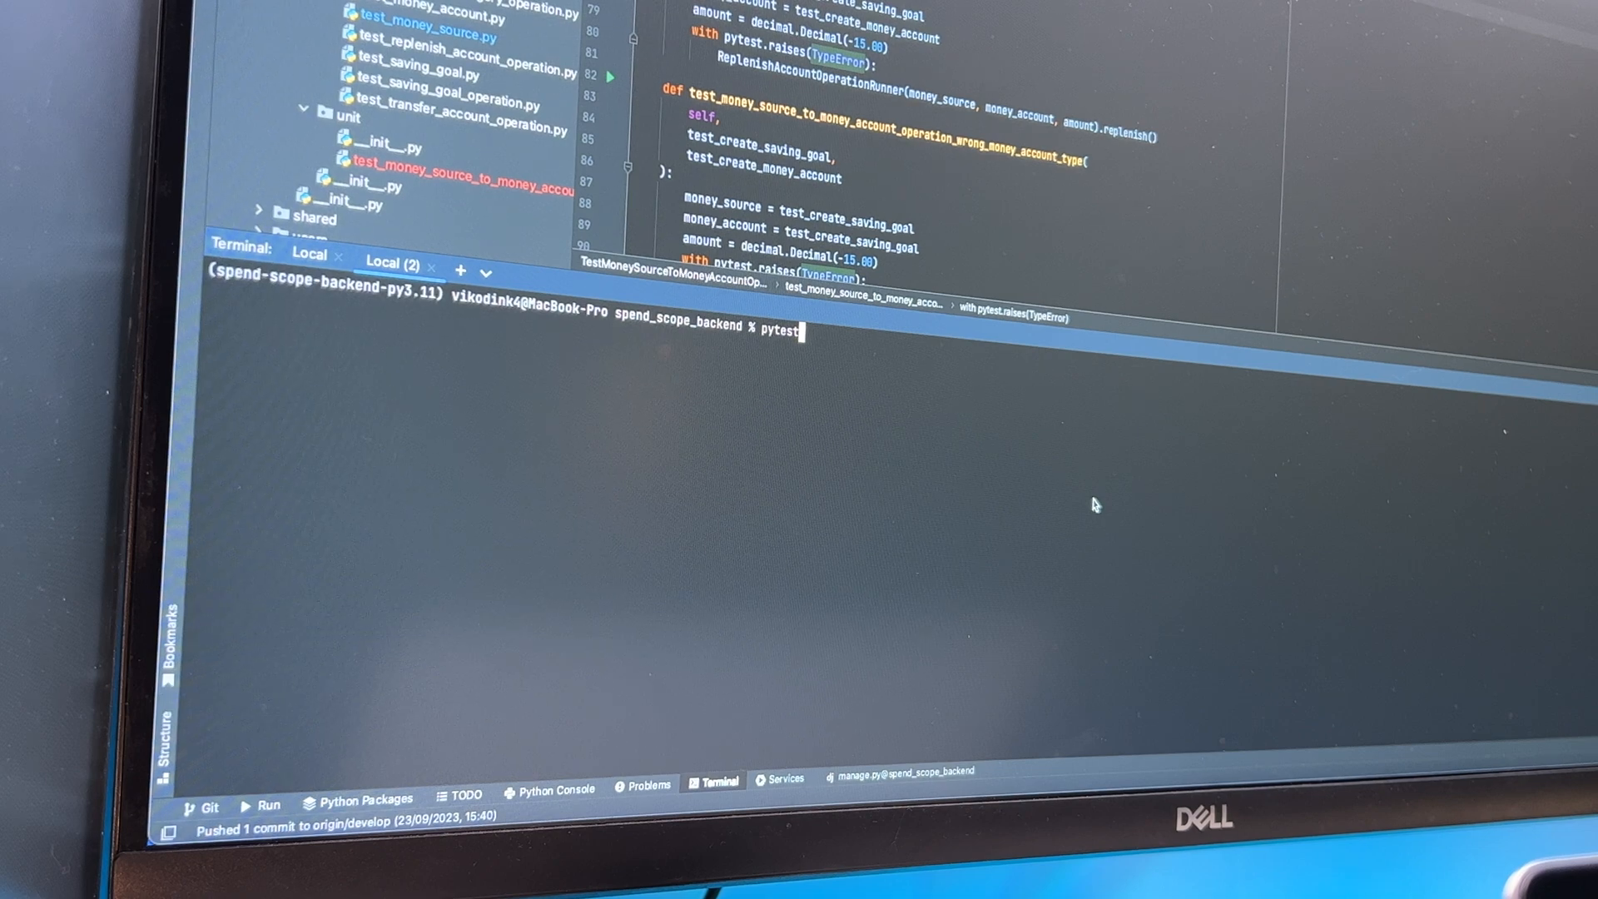
pyautogui.press('Return')
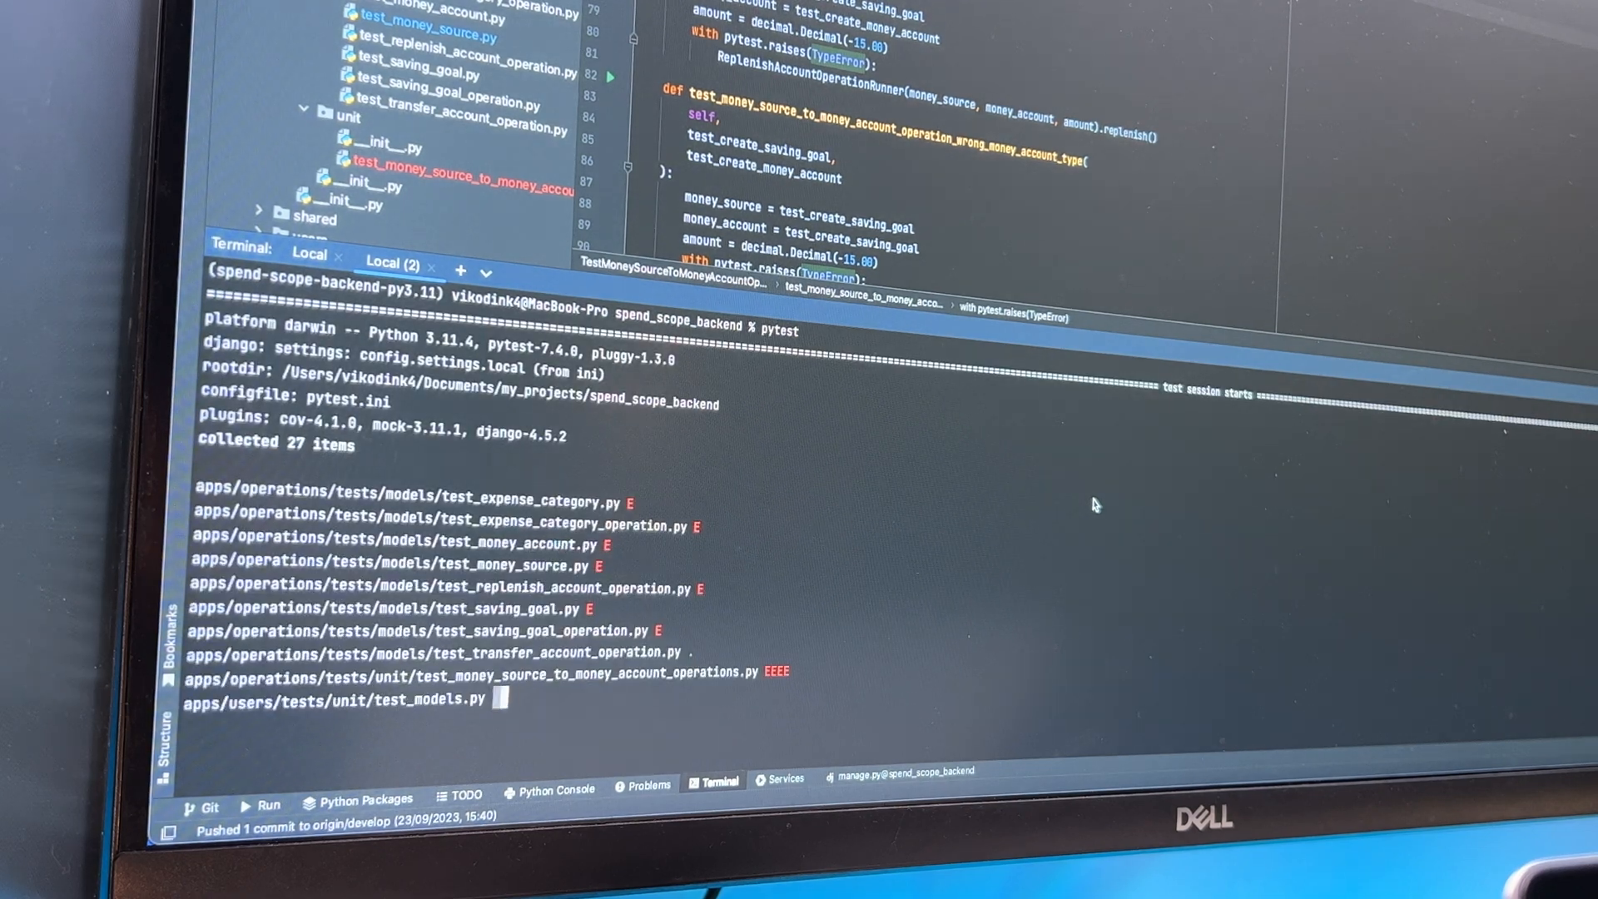